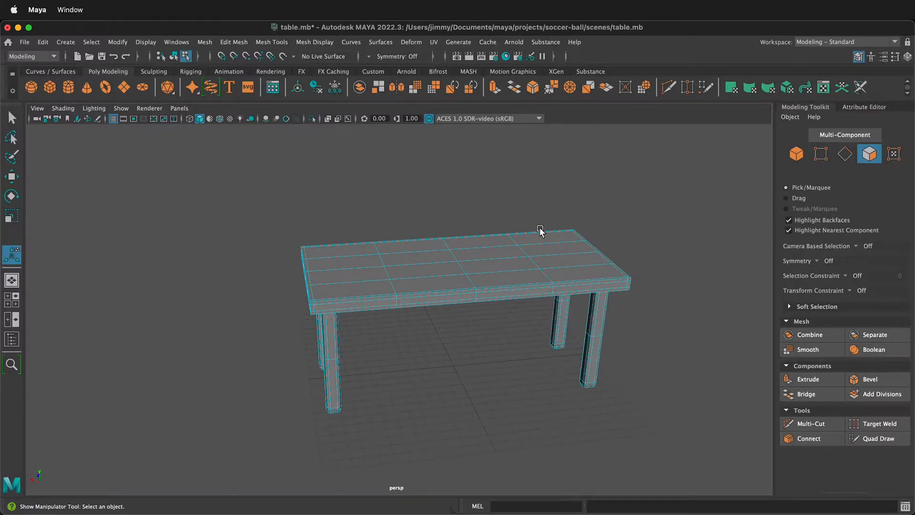
# - Combine the selected table top and legs into one mesh via Mesh > Combine
pyautogui.click(479, 239)
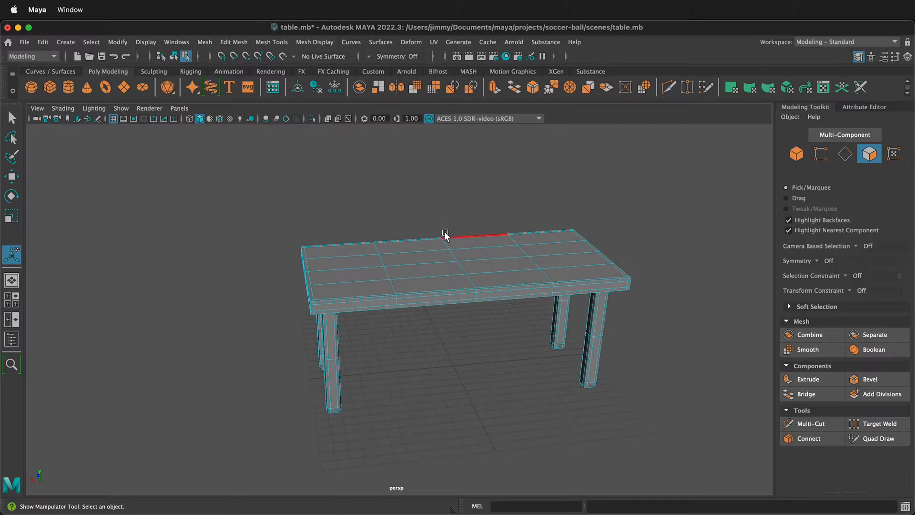
pyautogui.click(409, 244)
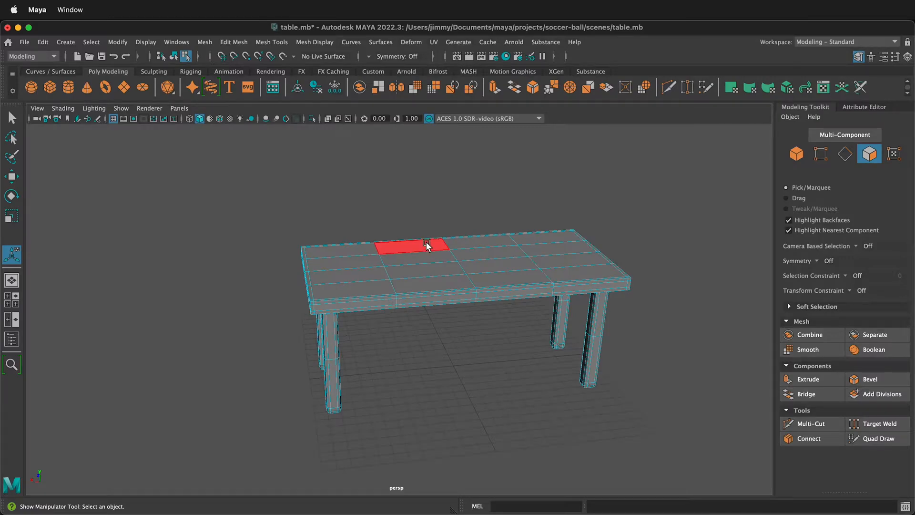
pyautogui.click(445, 201)
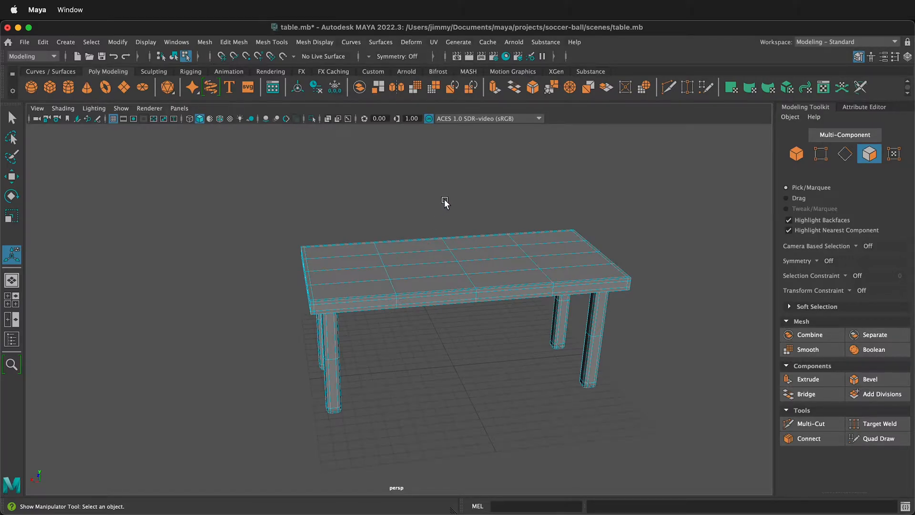
pyautogui.click(444, 275)
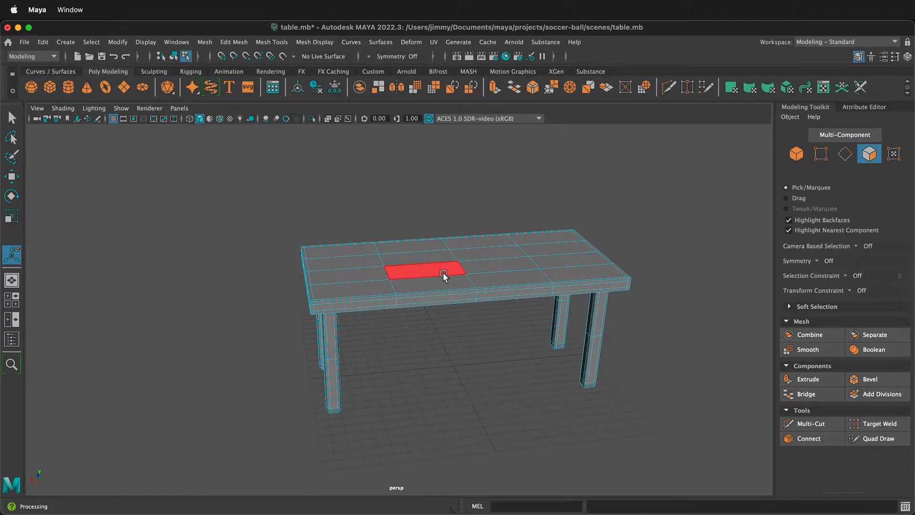
pyautogui.moveTo(443, 275); pyautogui.dragTo(477, 263)
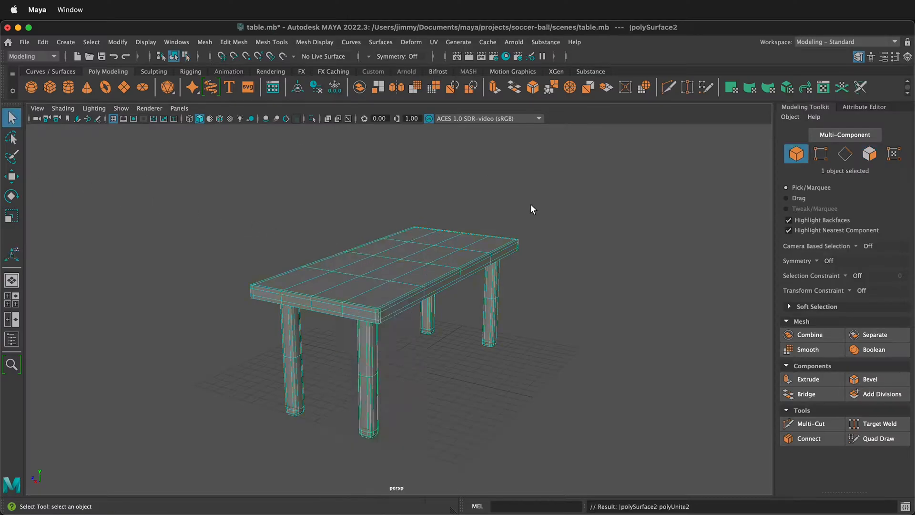
# - Bring up the UV Editor from the UV menu and dock it beside the perspective viewport
pyautogui.click(433, 42)
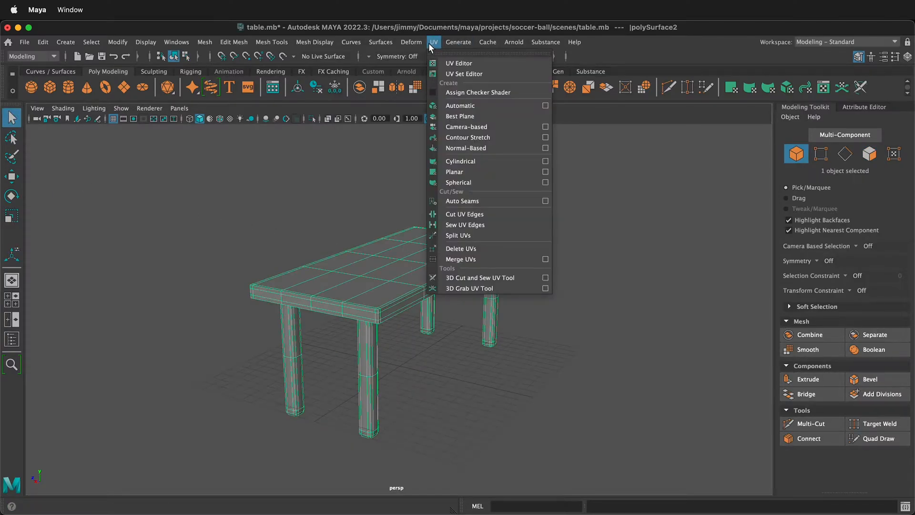
pyautogui.click(458, 63)
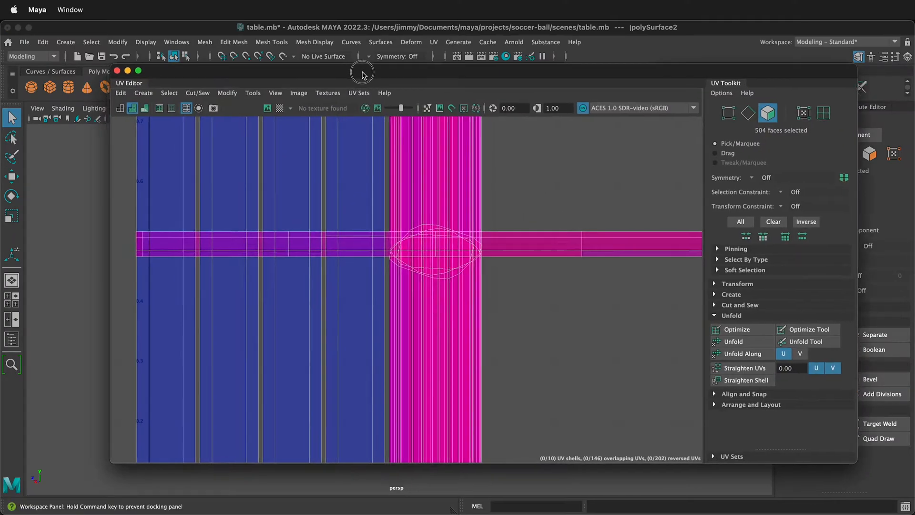
pyautogui.moveTo(362, 75); pyautogui.dragTo(776, 187)
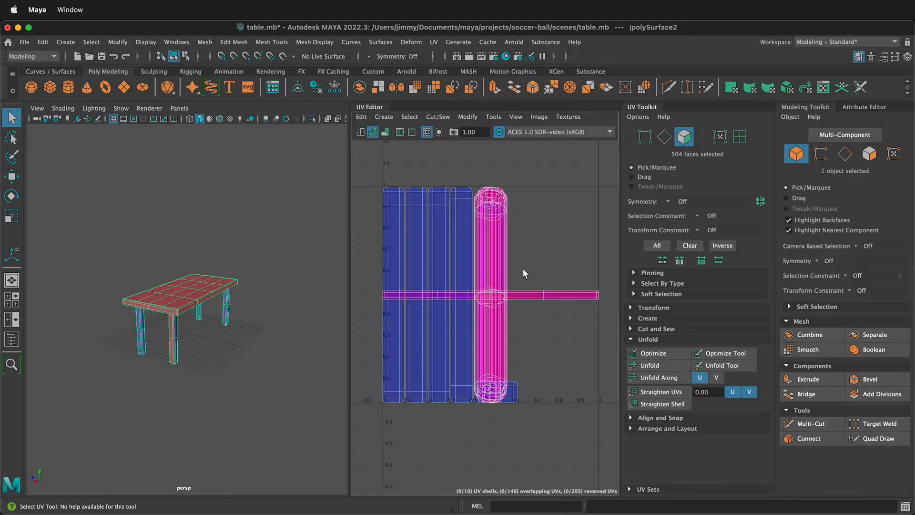
pyautogui.moveTo(460, 190)
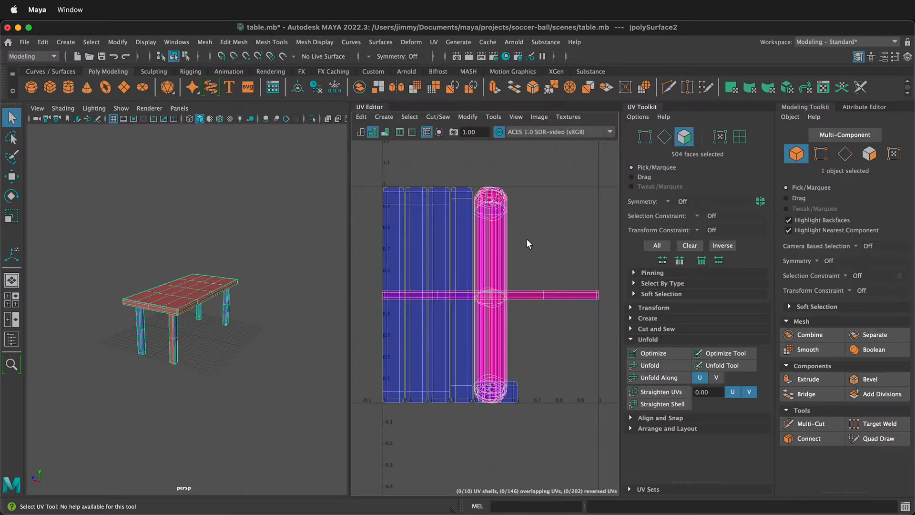
pyautogui.moveTo(449, 313)
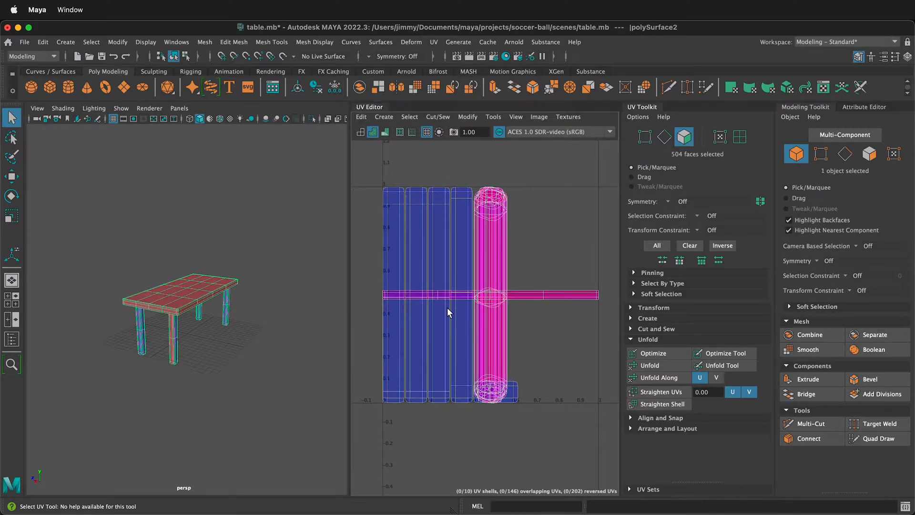
pyautogui.moveTo(316, 181)
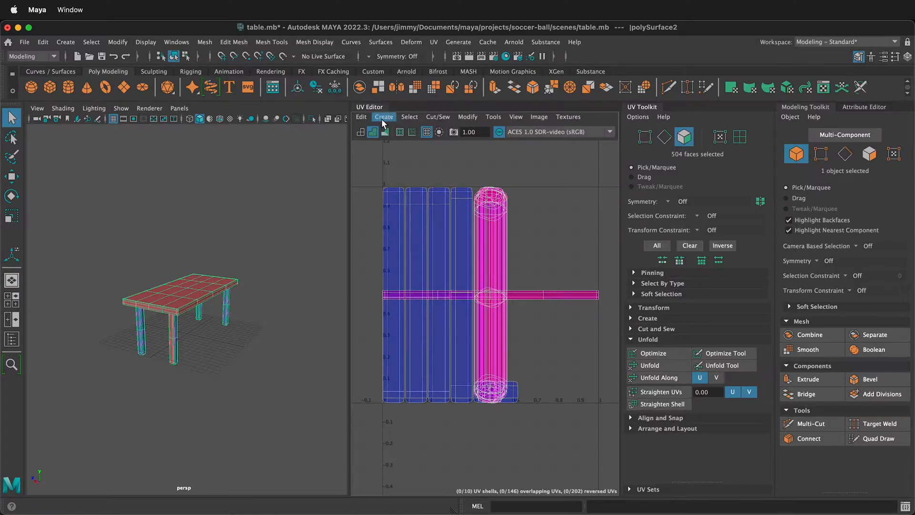
# - Apply a Camera-based UV projection to the table, then Auto Seams to cut it into shells
pyautogui.click(383, 117)
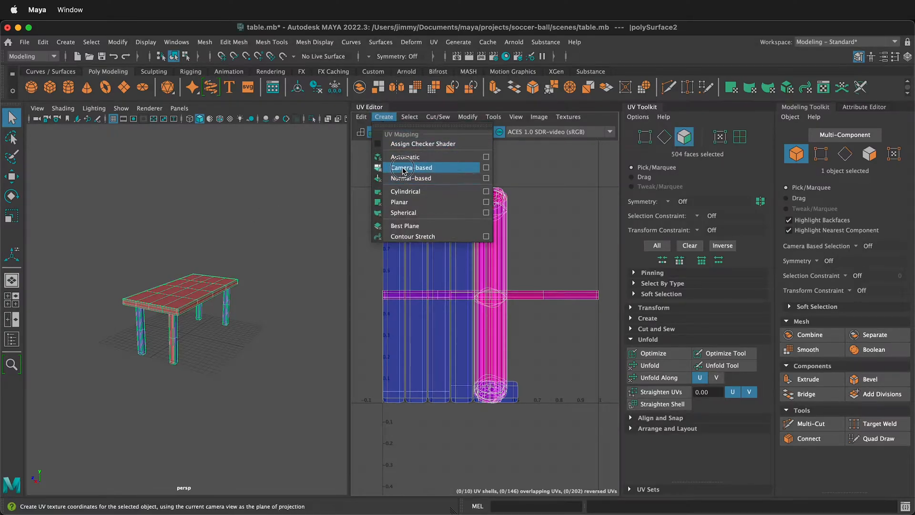
pyautogui.click(409, 168)
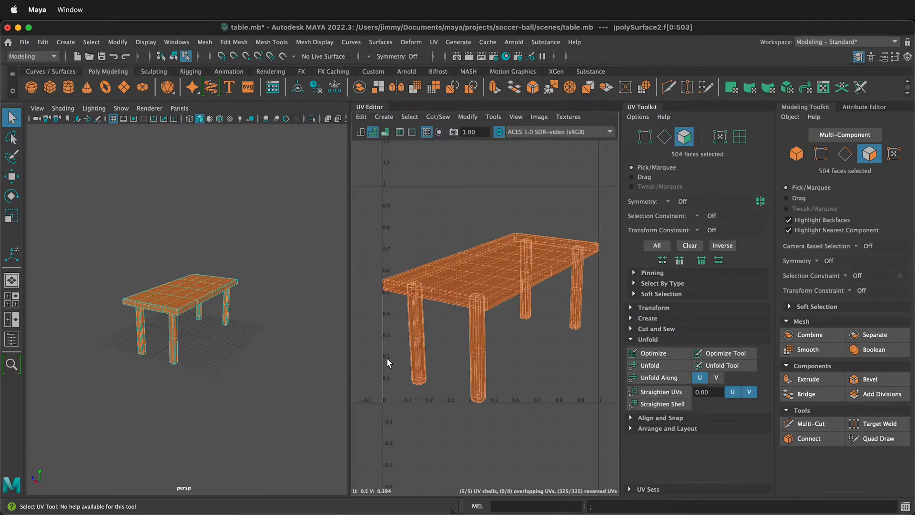
pyautogui.click(438, 117)
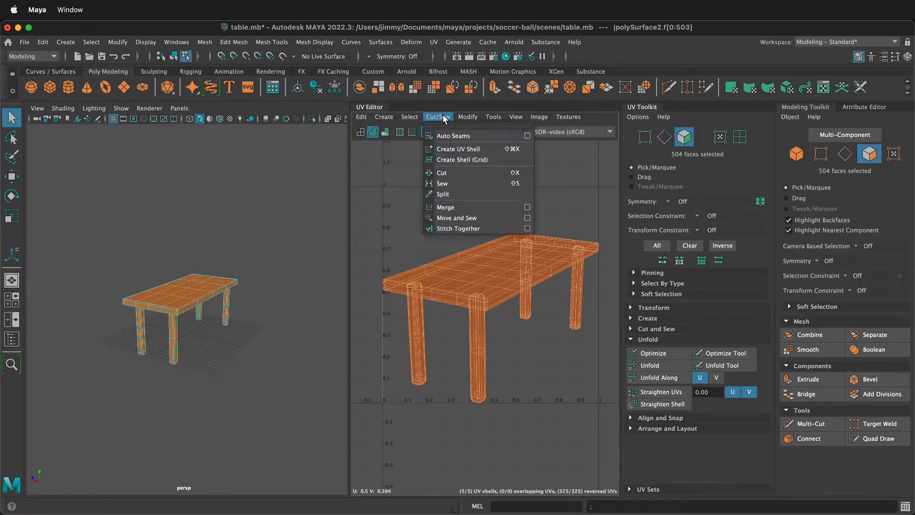
pyautogui.click(453, 136)
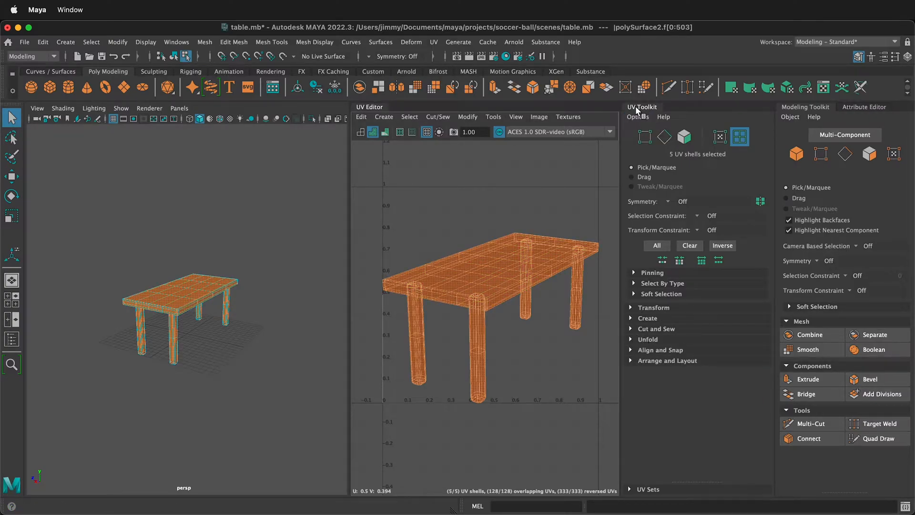
# - Run Layout from the UV Toolkit so the five table shells sit unfolded without overlaps
pyautogui.click(648, 339)
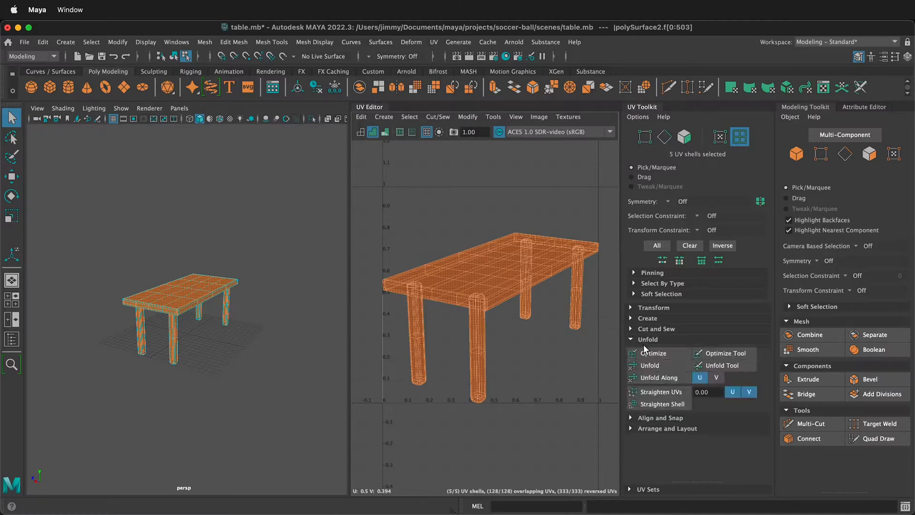
pyautogui.click(649, 365)
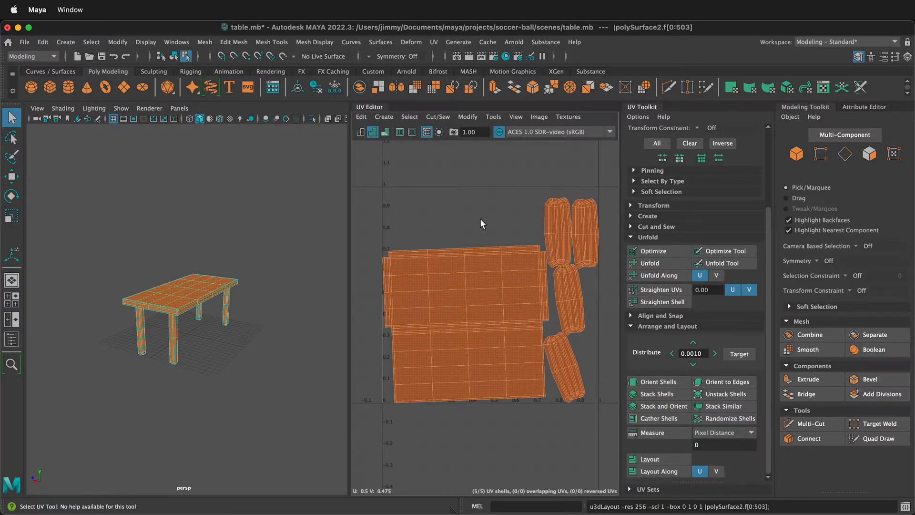
pyautogui.moveTo(504, 221)
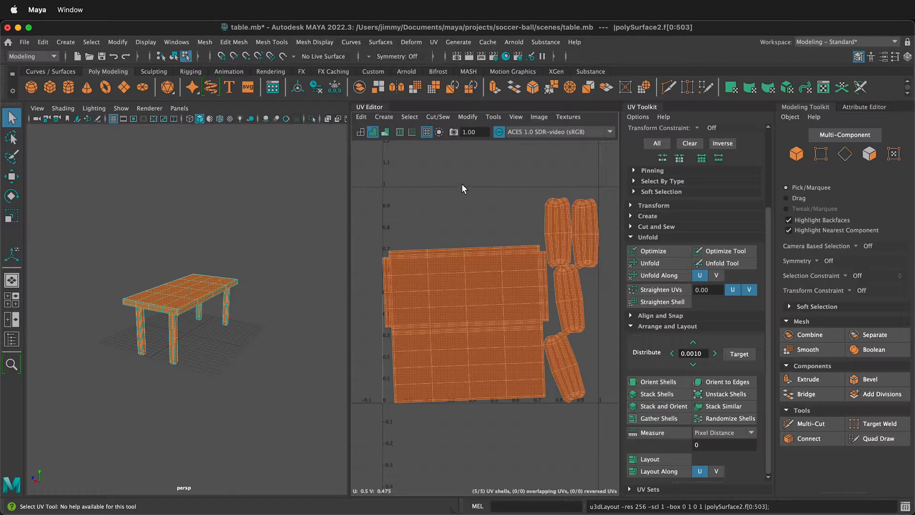
# - Orient the tabletop shells square to the UV axes and straighten the leg shells upright
pyautogui.click(490, 292)
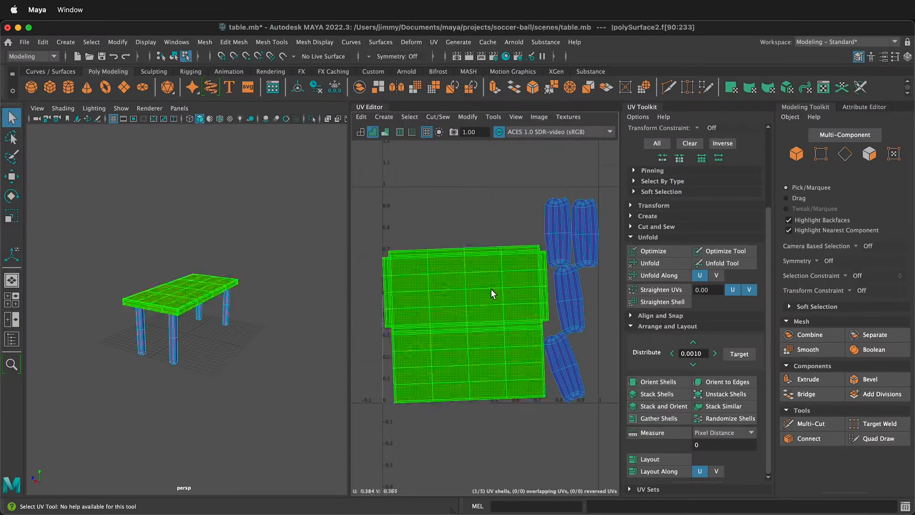
pyautogui.click(659, 382)
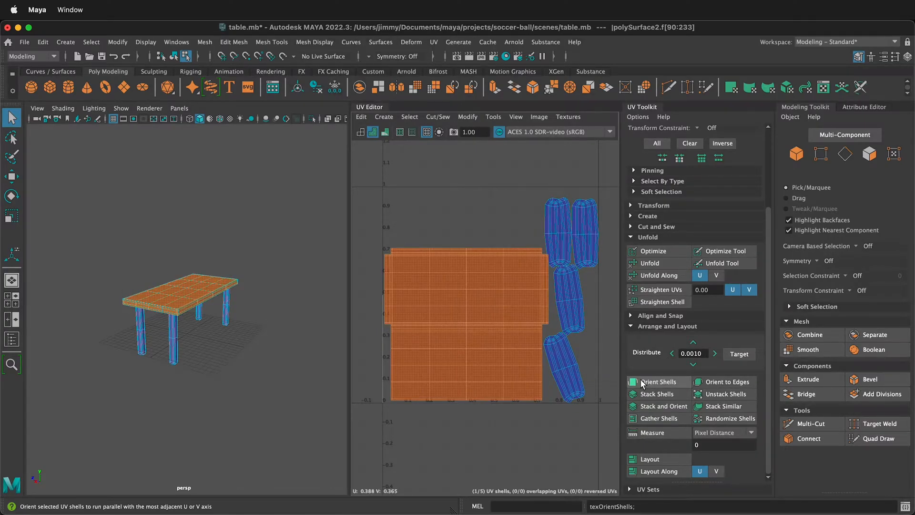
pyautogui.click(659, 382)
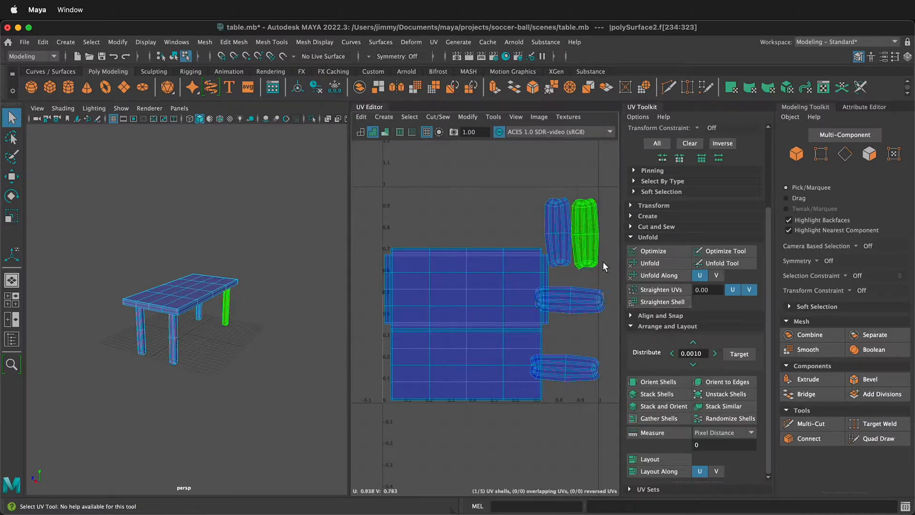
pyautogui.click(657, 381)
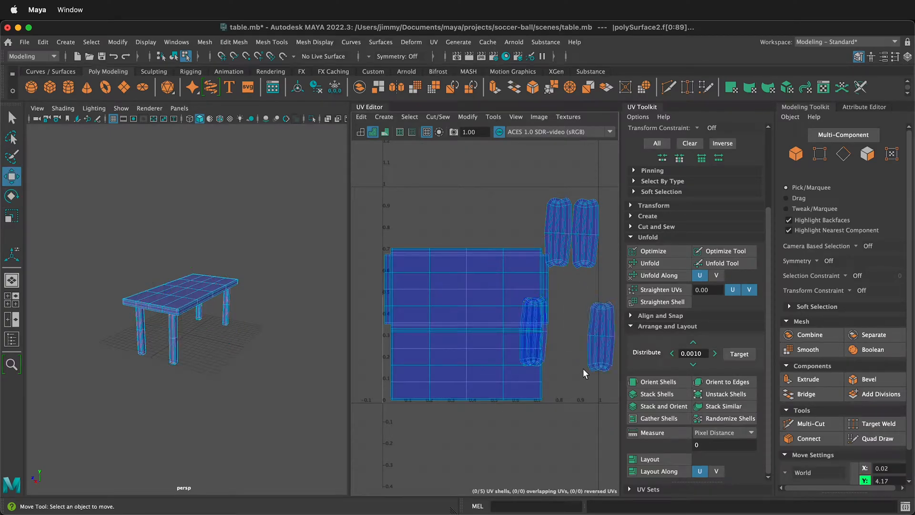
# - Move the leg shells into a tidy column to the right of the tabletop shell
pyautogui.click(608, 344)
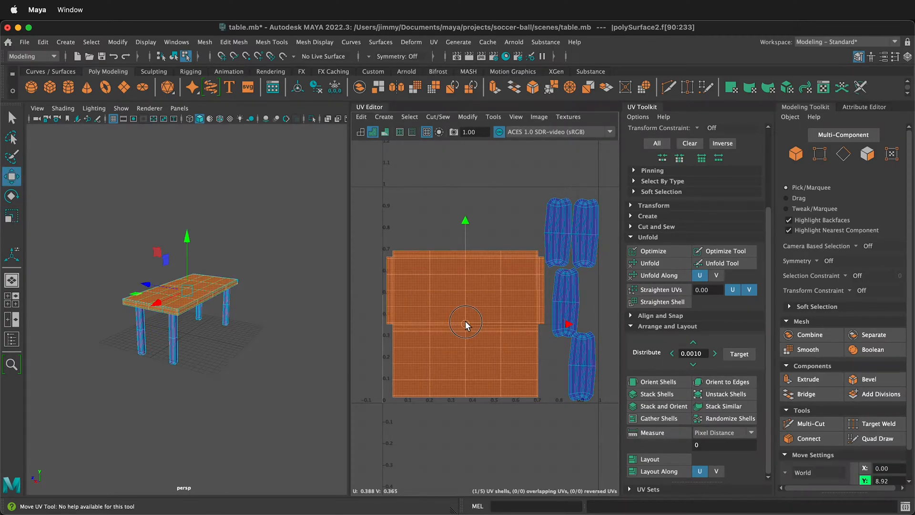
pyautogui.click(559, 217)
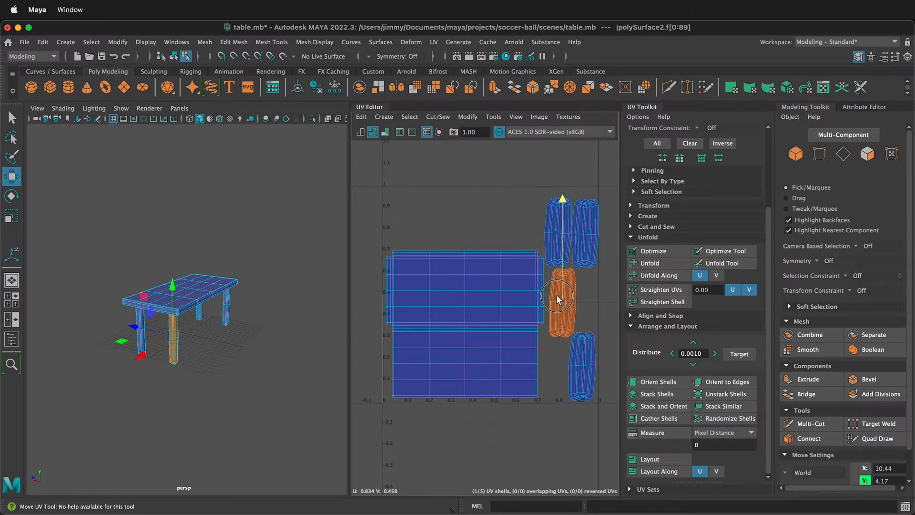
pyautogui.click(580, 362)
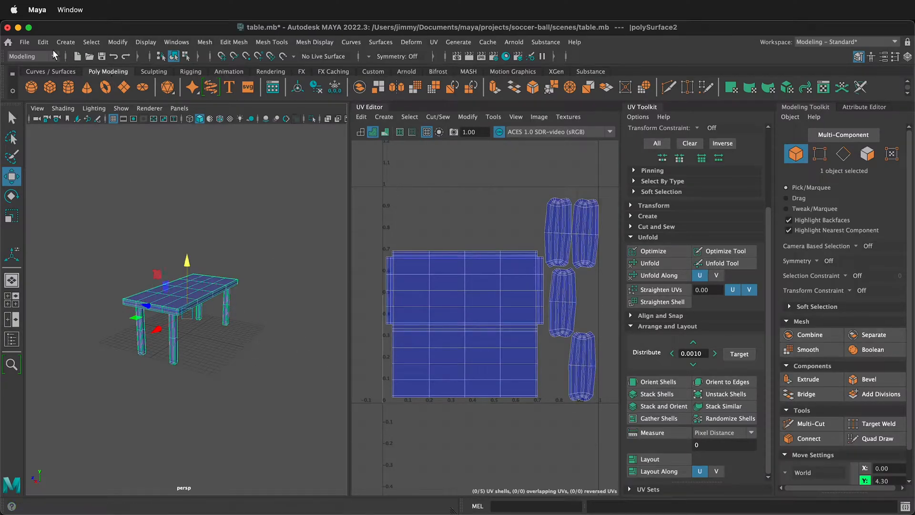
# - Export the selection as table.obj with OBJexport type, replacing the existing file
pyautogui.click(24, 42)
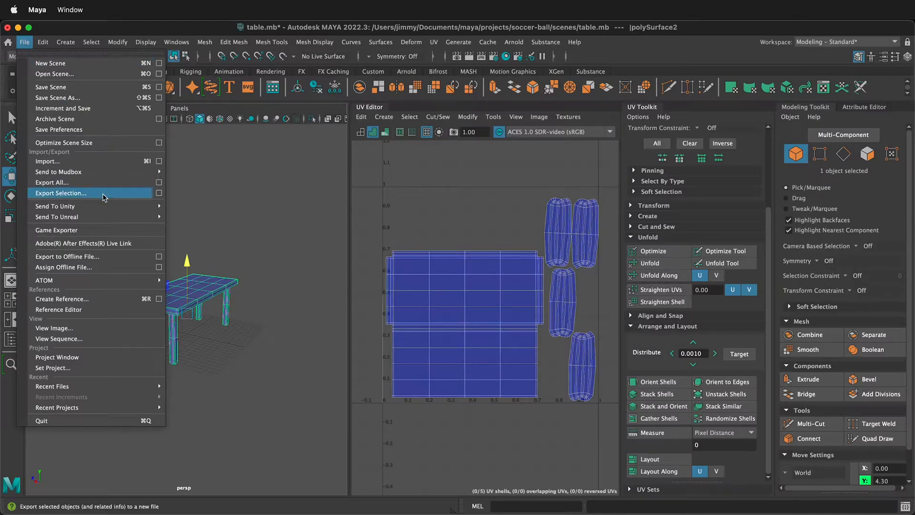
pyautogui.click(61, 193)
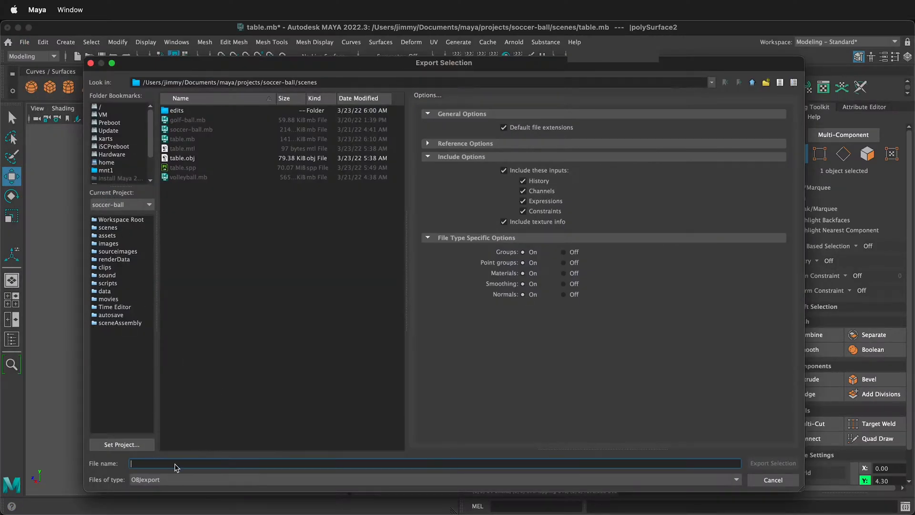
pyautogui.moveTo(312, 176)
pyautogui.write('table')
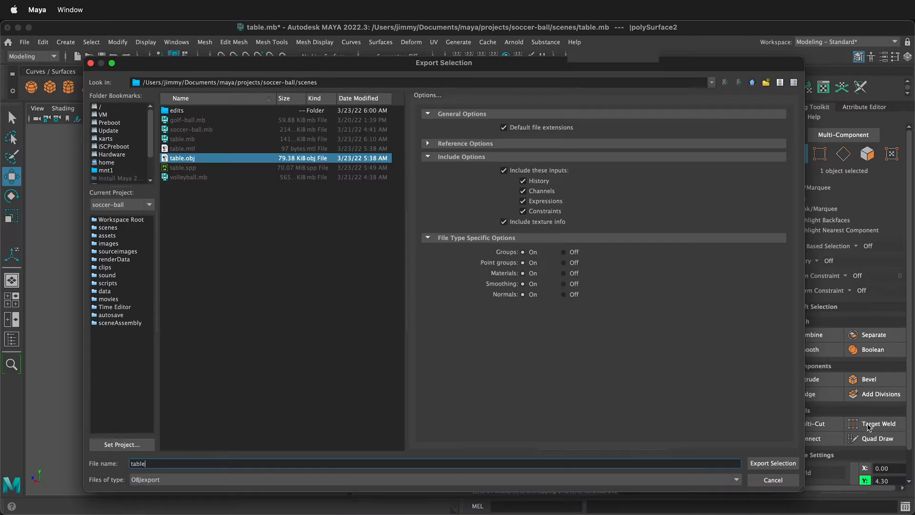
pyautogui.click(774, 463)
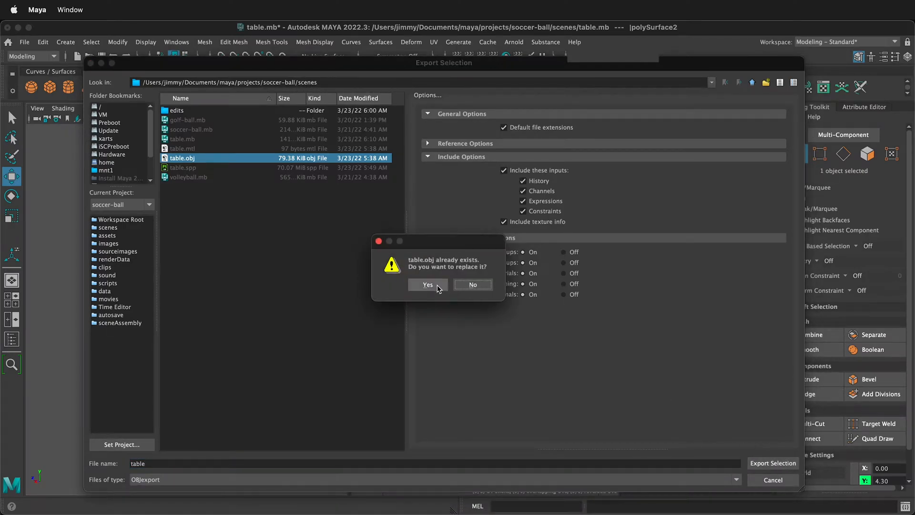
pyautogui.click(427, 285)
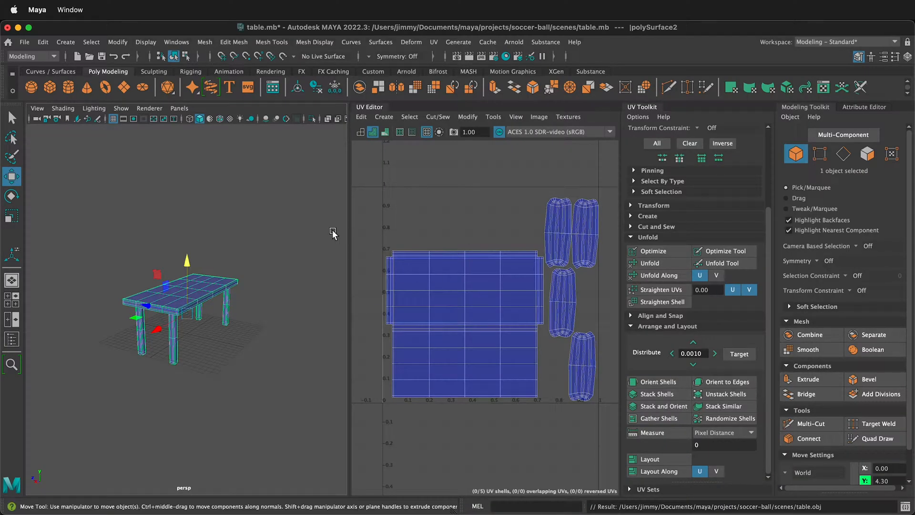
pyautogui.moveTo(284, 232)
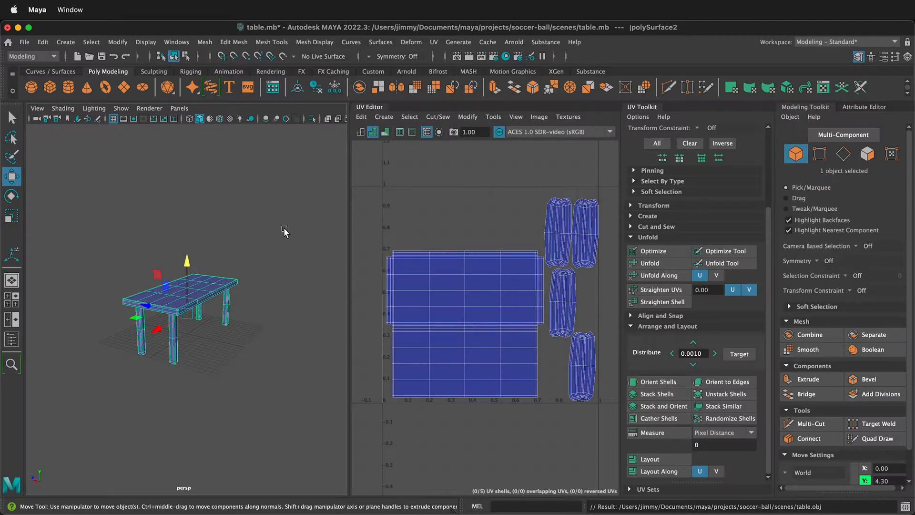
pyautogui.moveTo(278, 240)
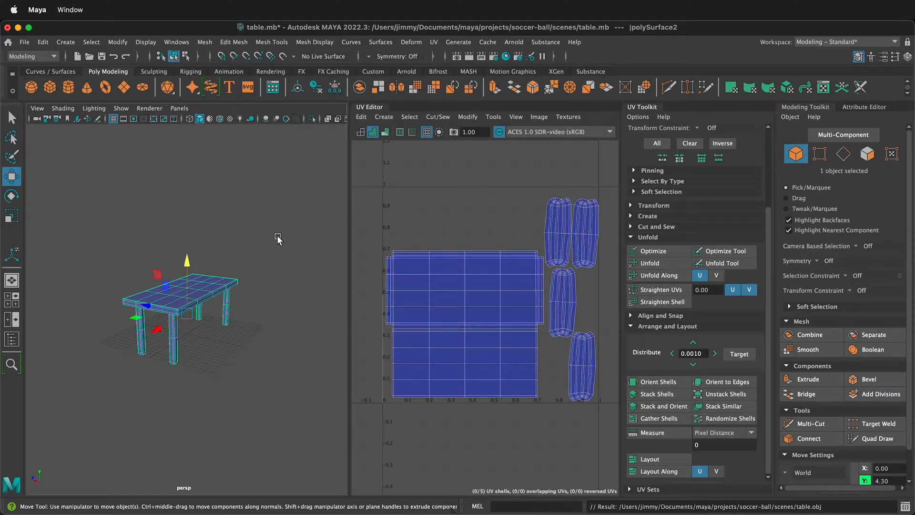